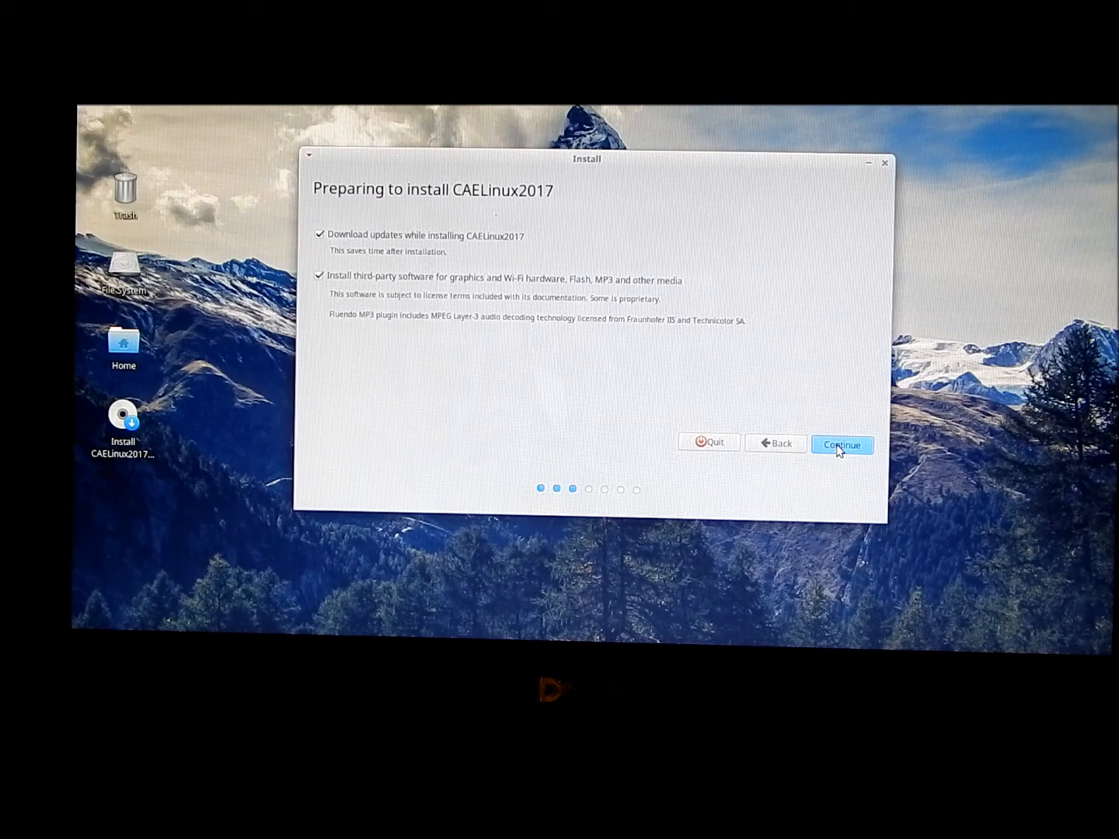
Step: Accept the preparation options with updates and third-party software enabled and continue
{"action": "left_click", "coordinate": [842, 444]}
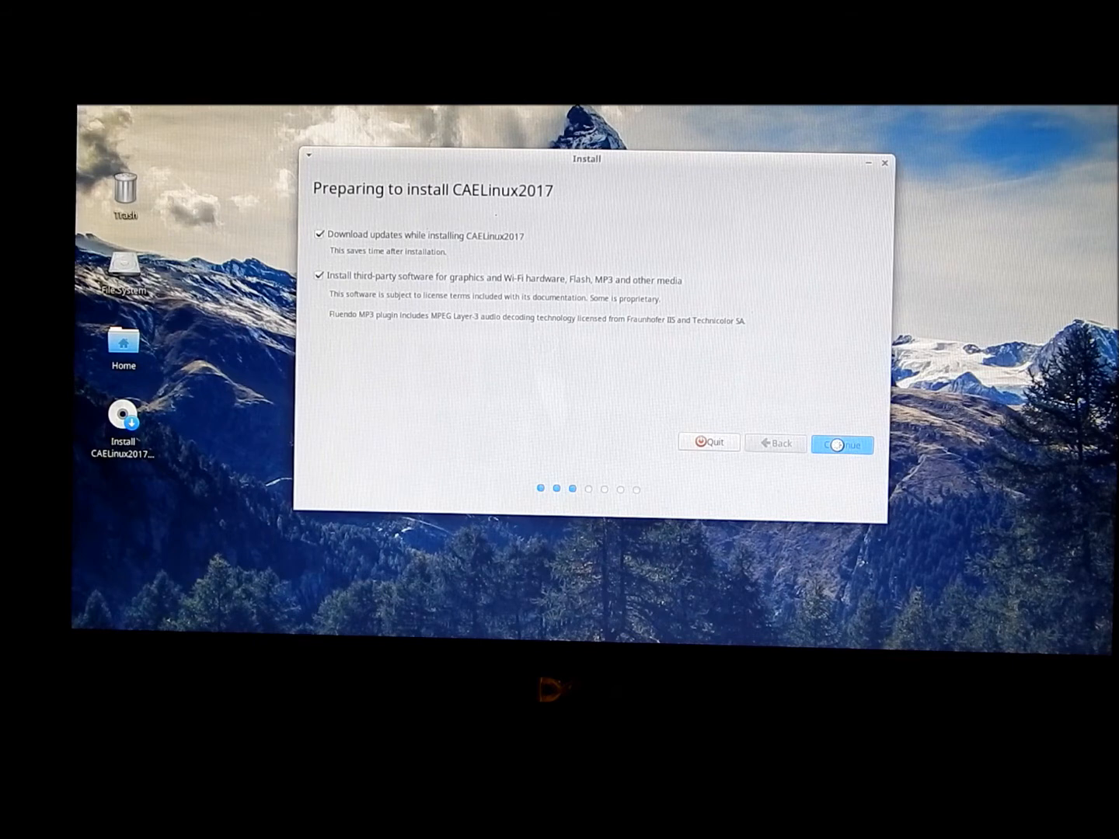
{"action": "left_click", "coordinate": [843, 444]}
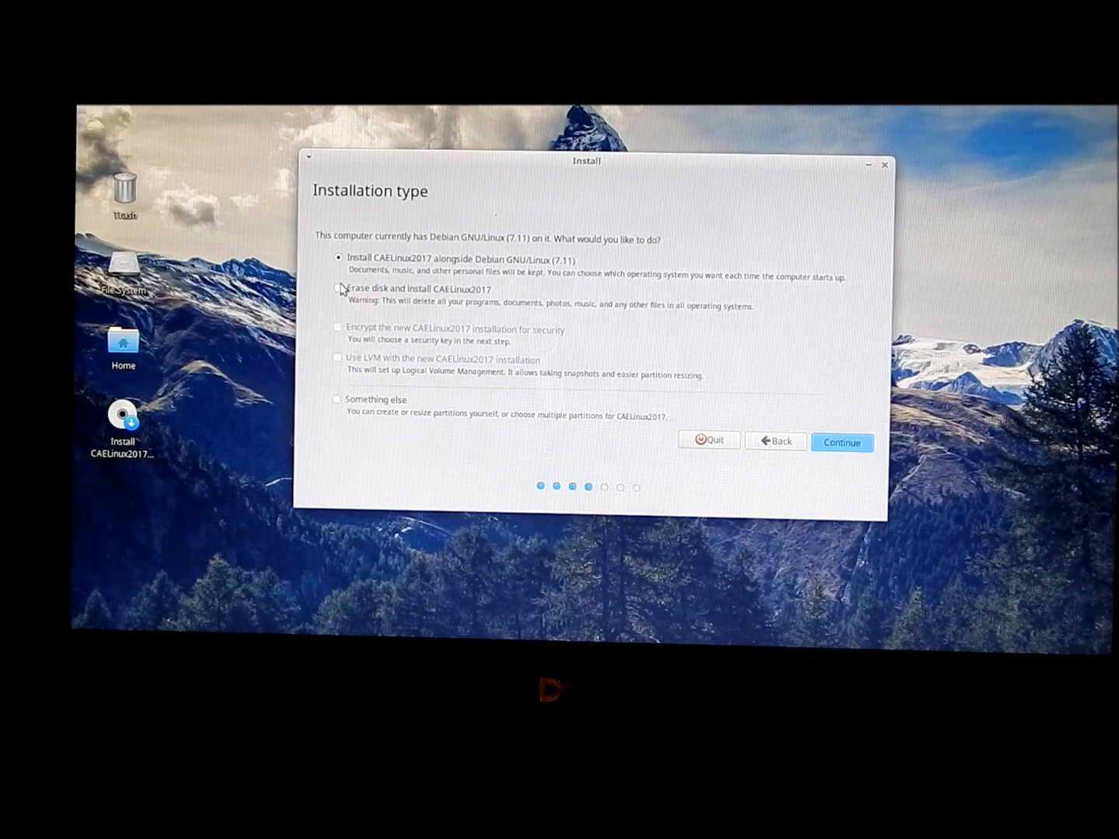
Step: Choose Erase disk and install, keep the Chicago time zone, and confirm the account details to start installing
{"action": "left_click", "coordinate": [841, 442]}
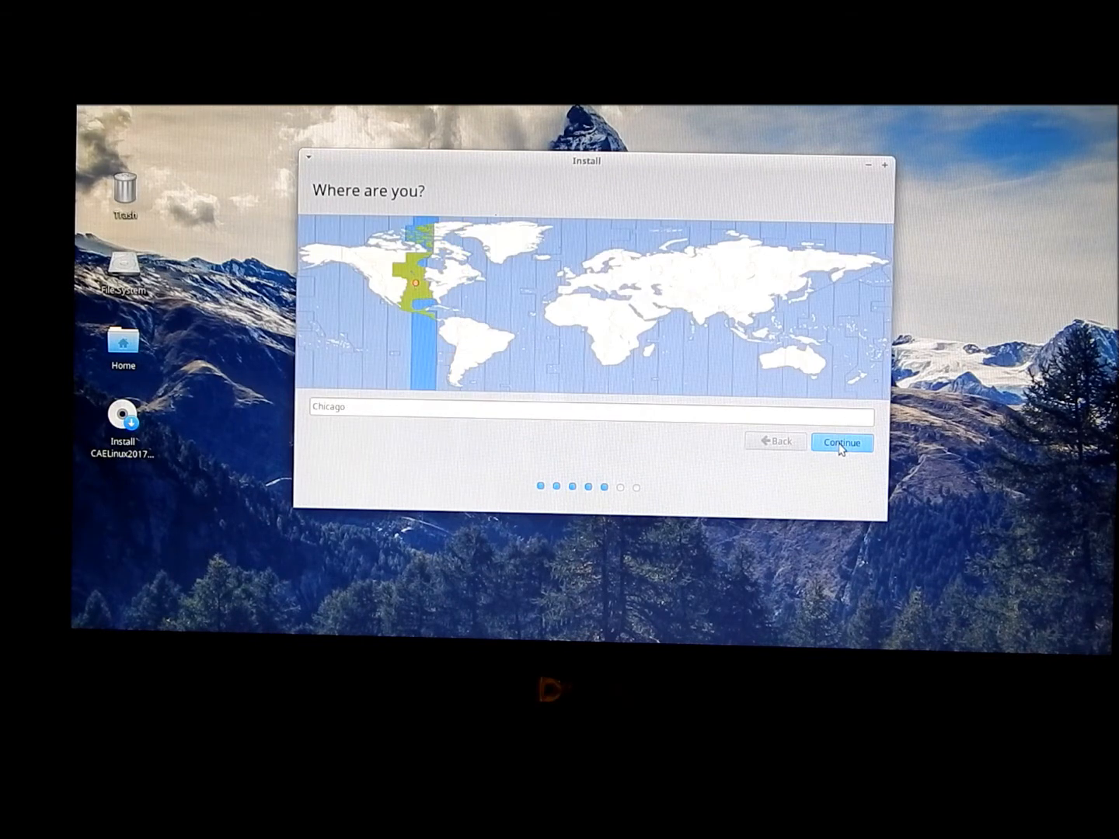
{"action": "left_click", "coordinate": [841, 441]}
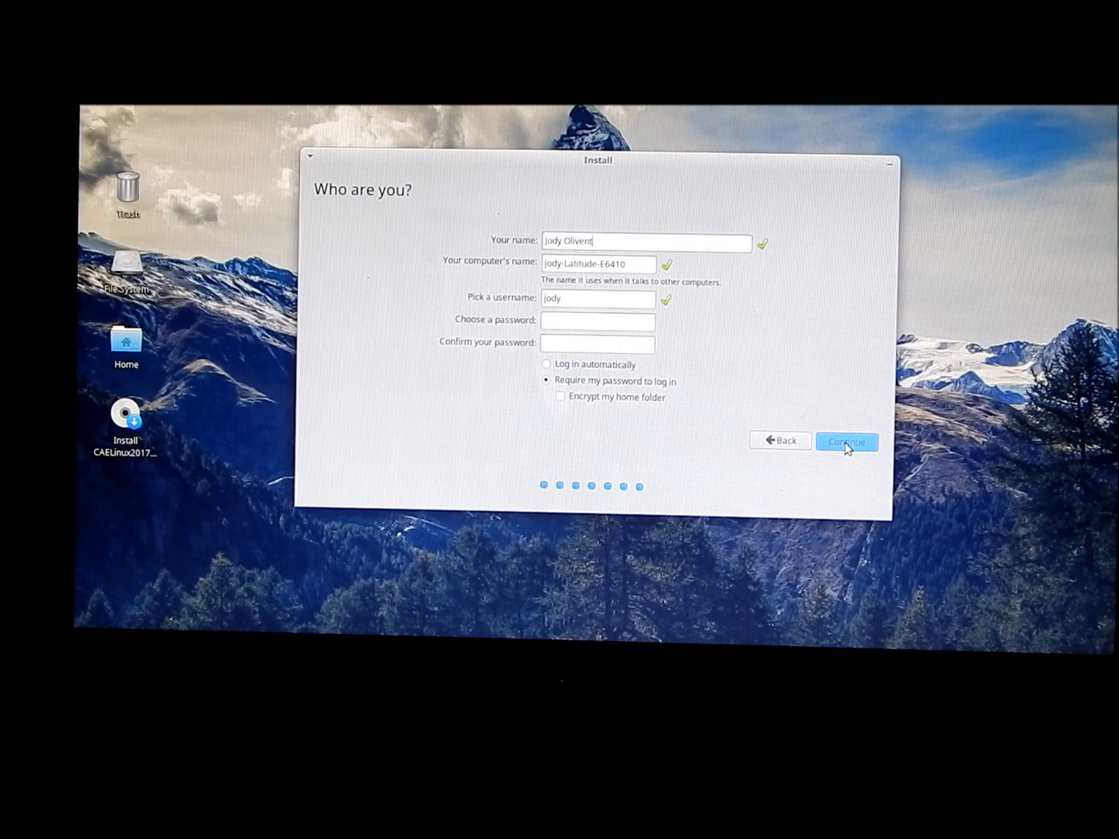
{"action": "left_click", "coordinate": [845, 441]}
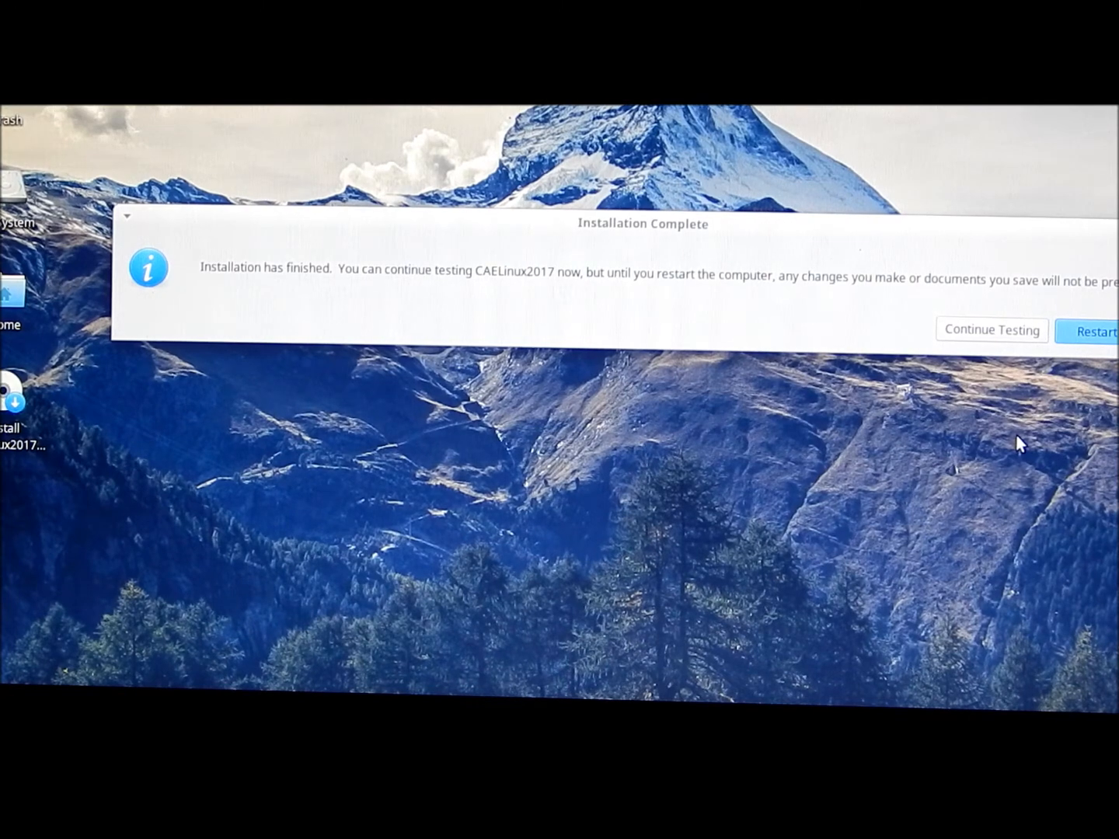
Step: Restart the computer into the freshly installed CAELinux system
{"action": "left_click", "coordinate": [1096, 330]}
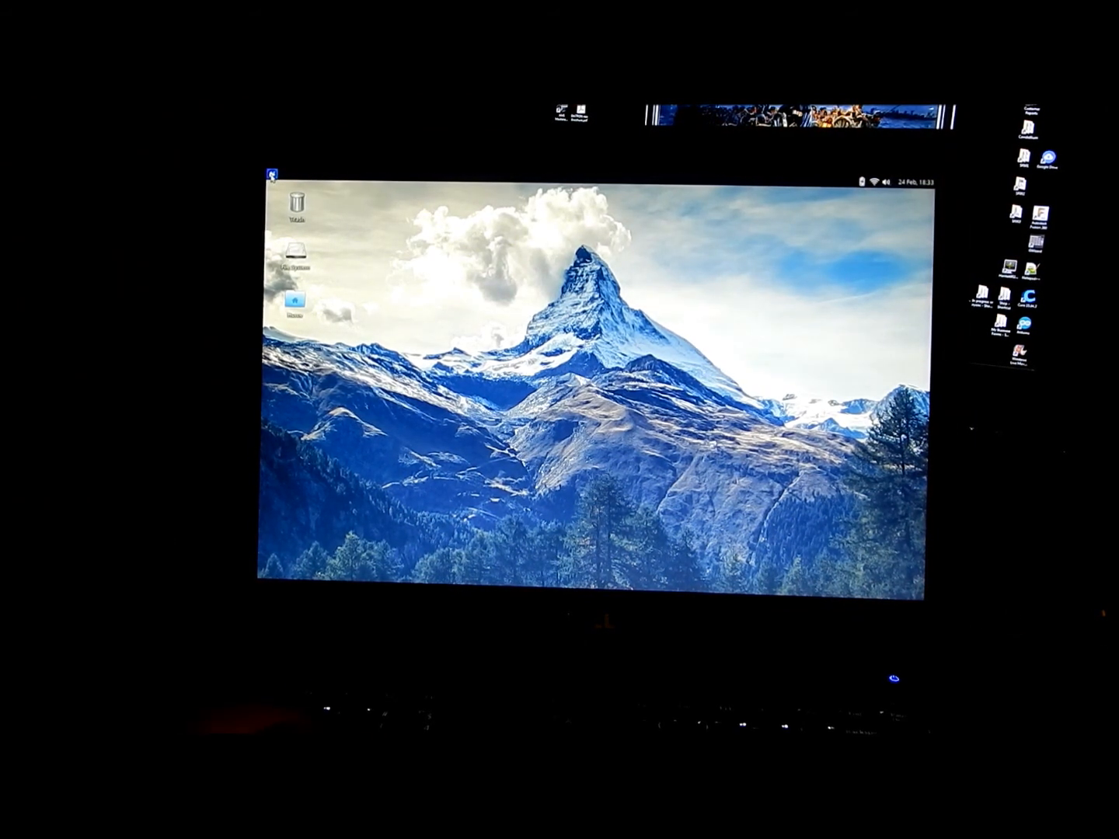
Step: Show the Xfce applications menu with its program categories
{"action": "left_click", "coordinate": [272, 168]}
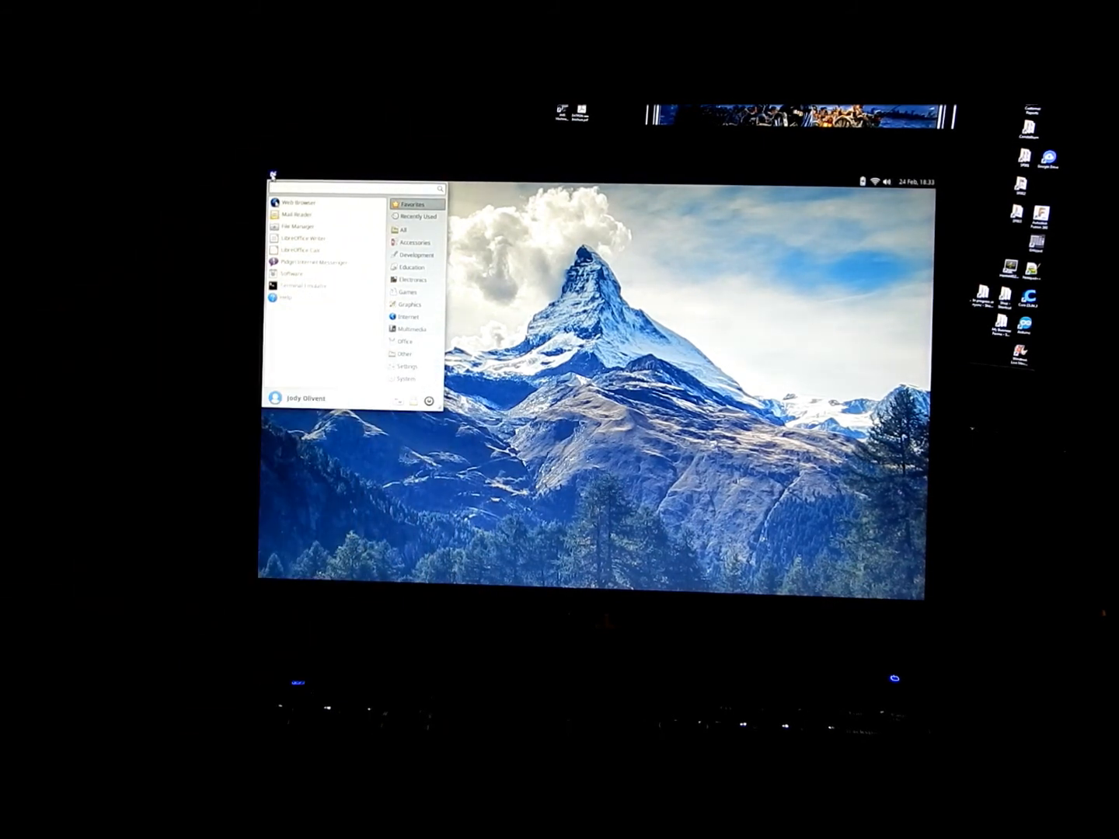